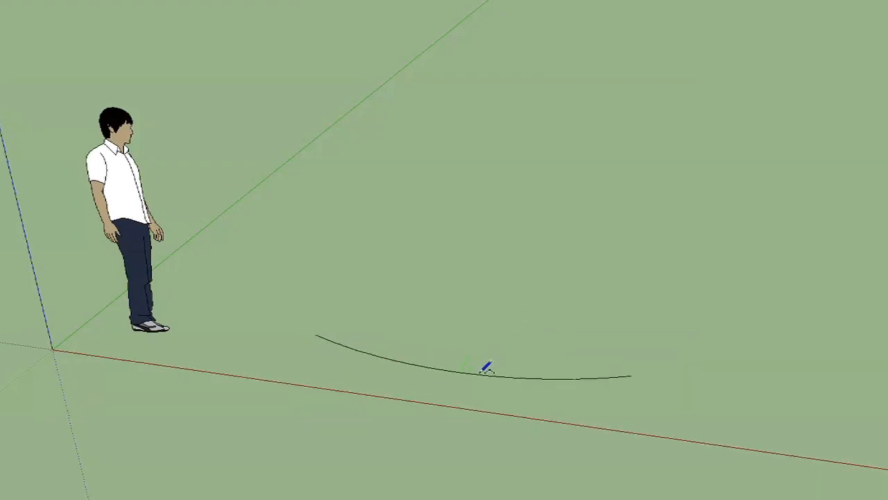
pyautogui.moveTo(519, 276)
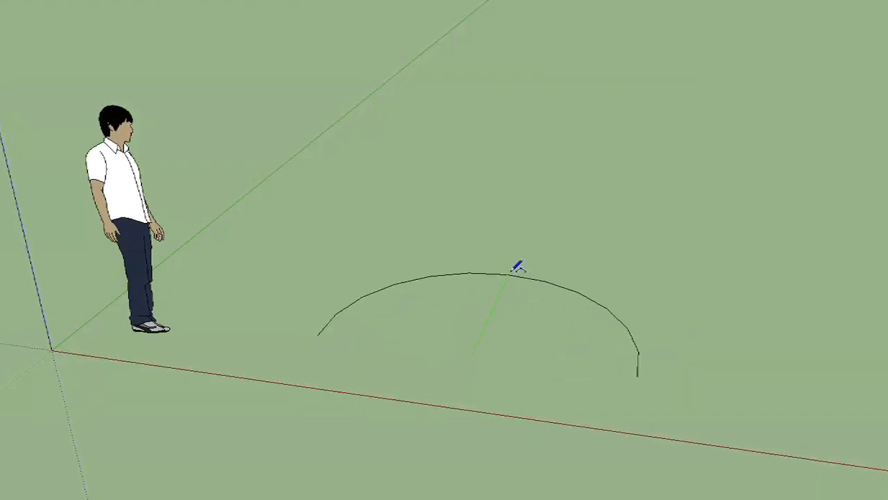
pyautogui.moveTo(503, 308)
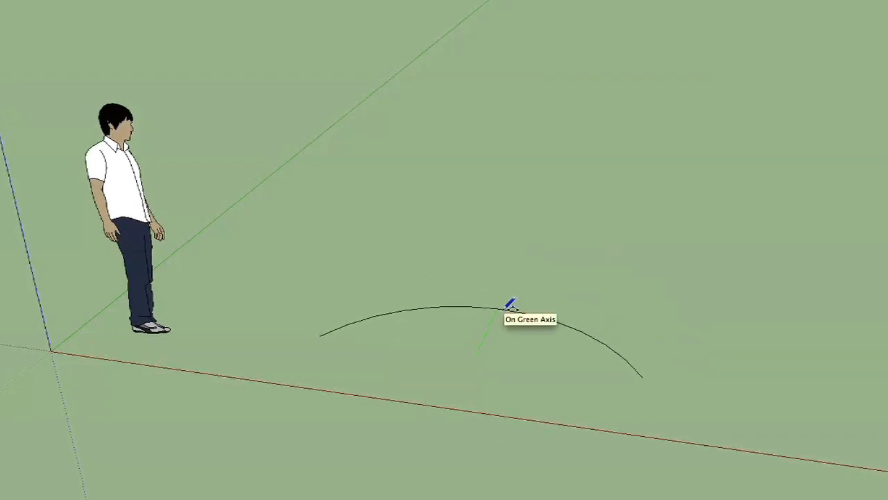
pyautogui.moveTo(500, 305)
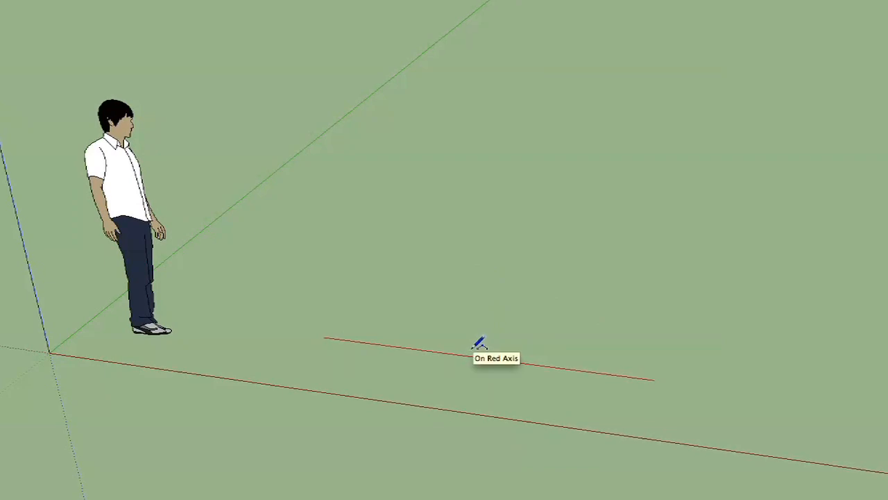
pyautogui.moveTo(510, 337)
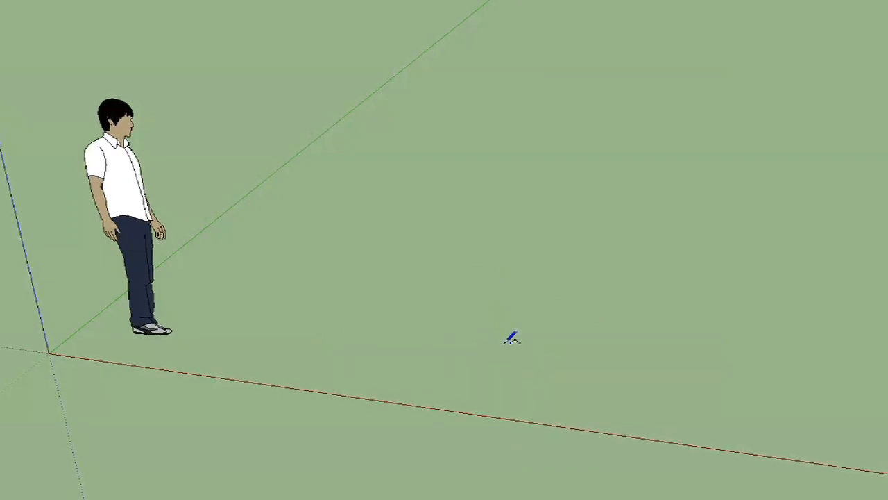
pyautogui.moveTo(340, 132)
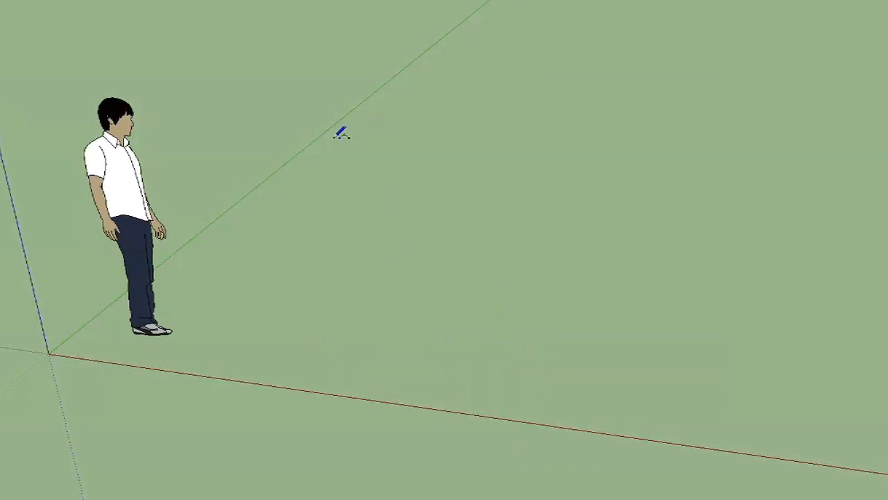
# Start a Bezier curve on the ground plane to the right of the scale figure.
pyautogui.click(139, 5)
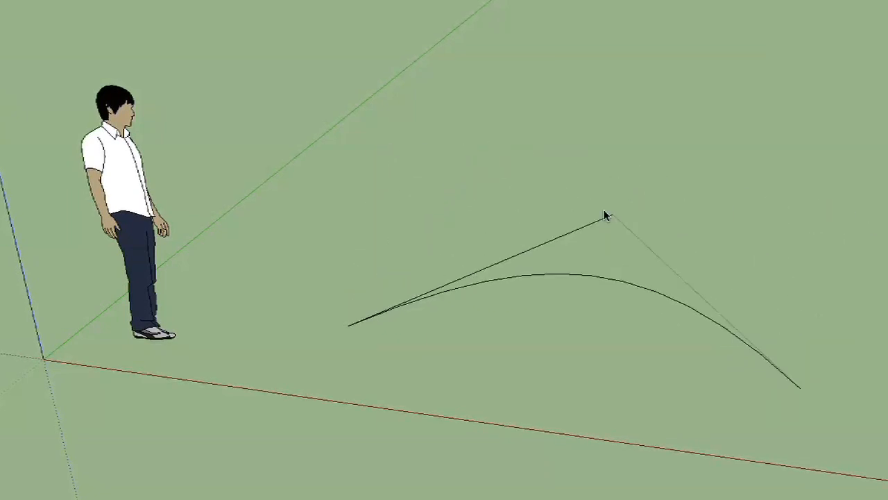
# Drag the control point up, then back toward the curve's start, reshaping the arch.
pyautogui.moveTo(603, 215); pyautogui.dragTo(611, 101)
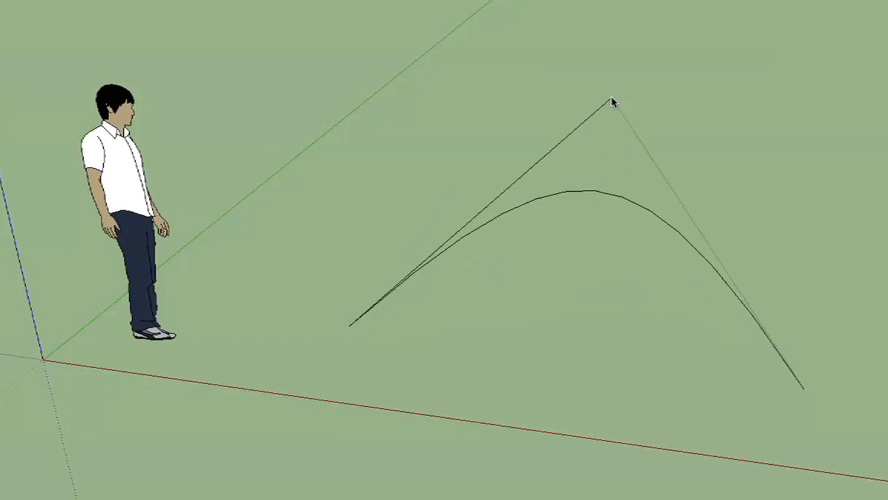
pyautogui.moveTo(611, 101); pyautogui.dragTo(389, 239)
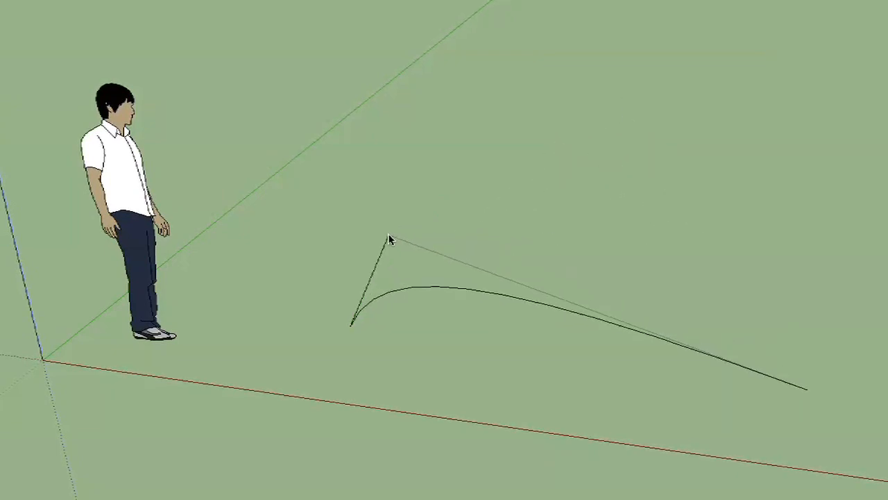
pyautogui.moveTo(389, 239); pyautogui.dragTo(479, 115)
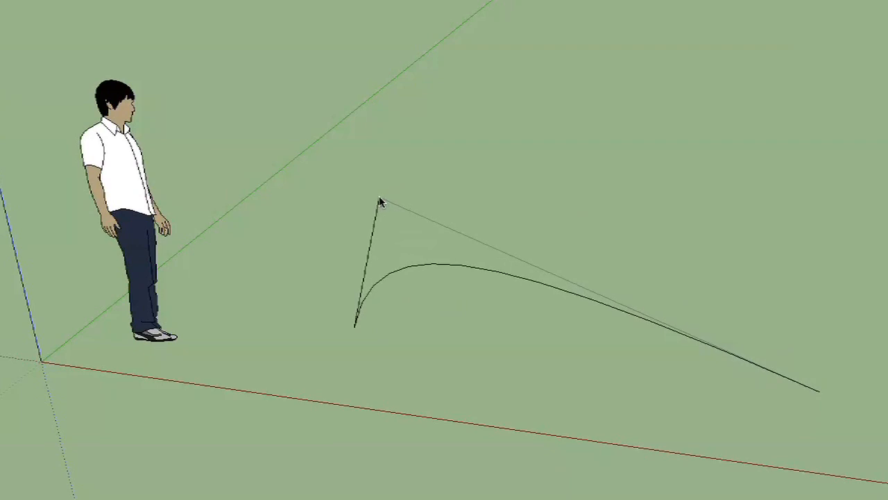
pyautogui.moveTo(475, 179)
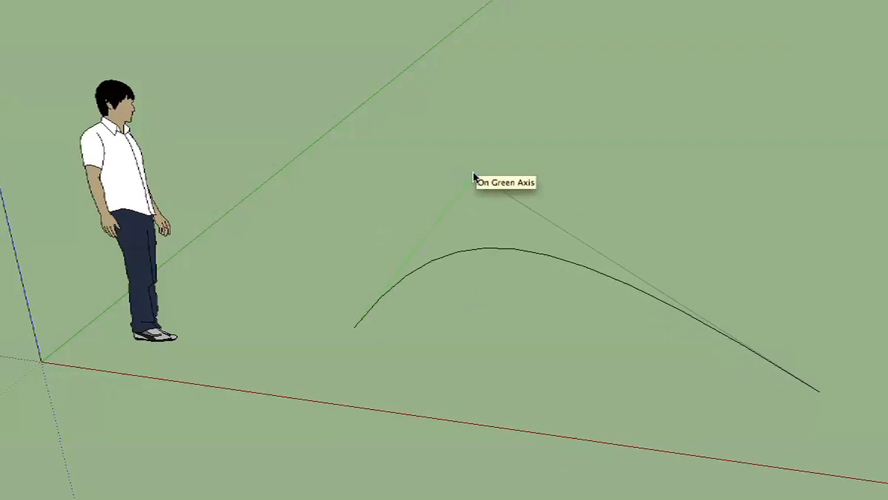
# Add a second control point and drag it right to widen the arch.
pyautogui.click(486, 135)
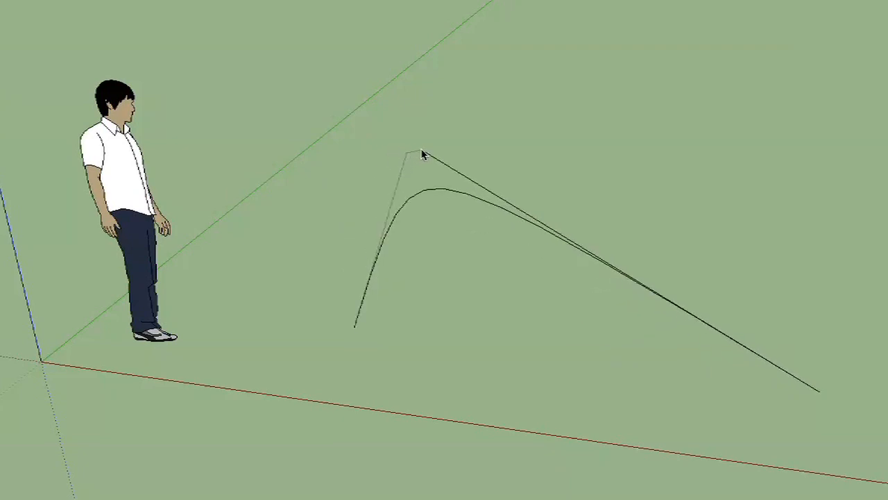
pyautogui.moveTo(424, 152); pyautogui.dragTo(538, 134)
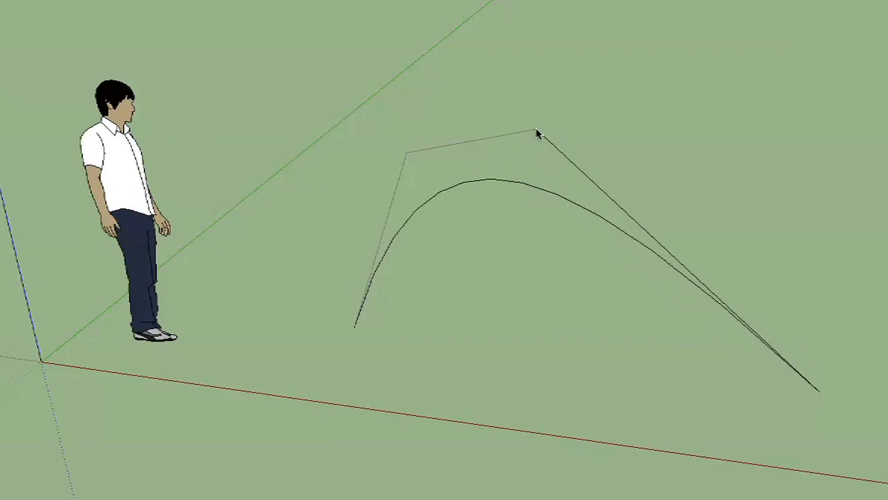